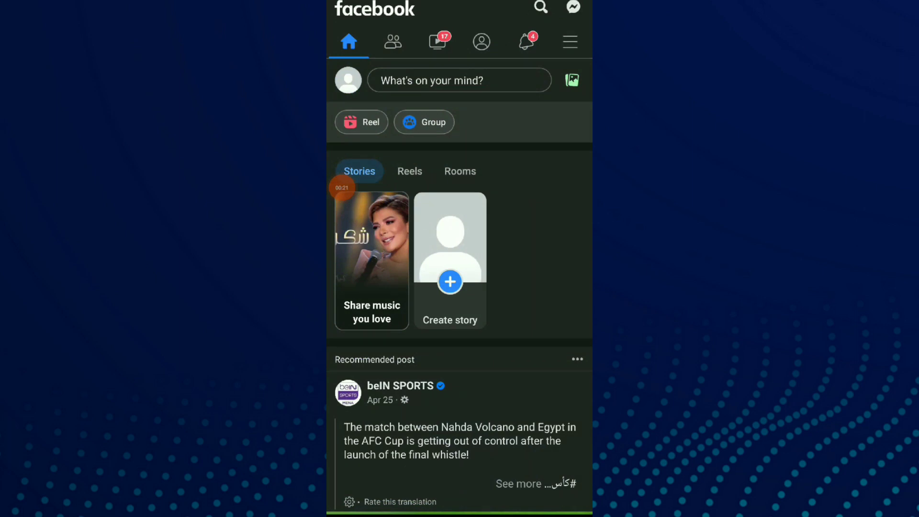
# Open Facebook's main menu from the news feed header.
pyautogui.click(569, 41)
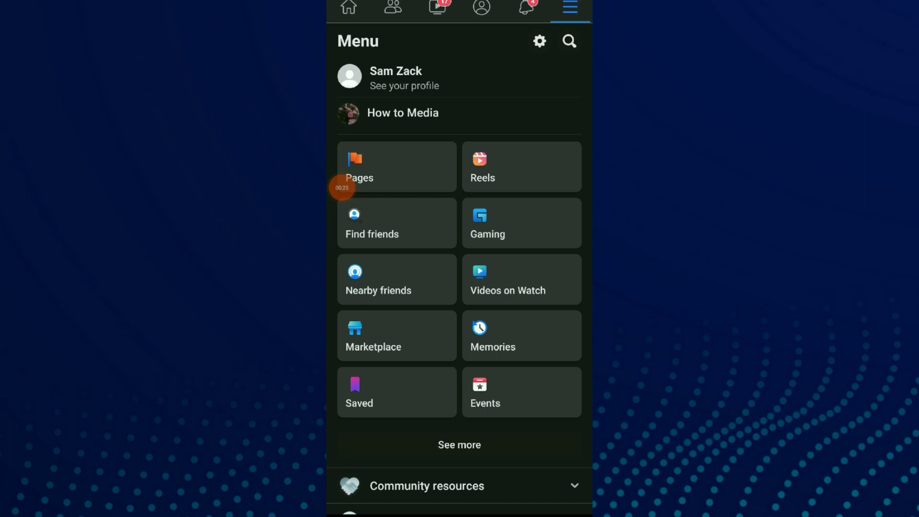
# Open the How to Media Page listed under the profile.
pyautogui.click(403, 113)
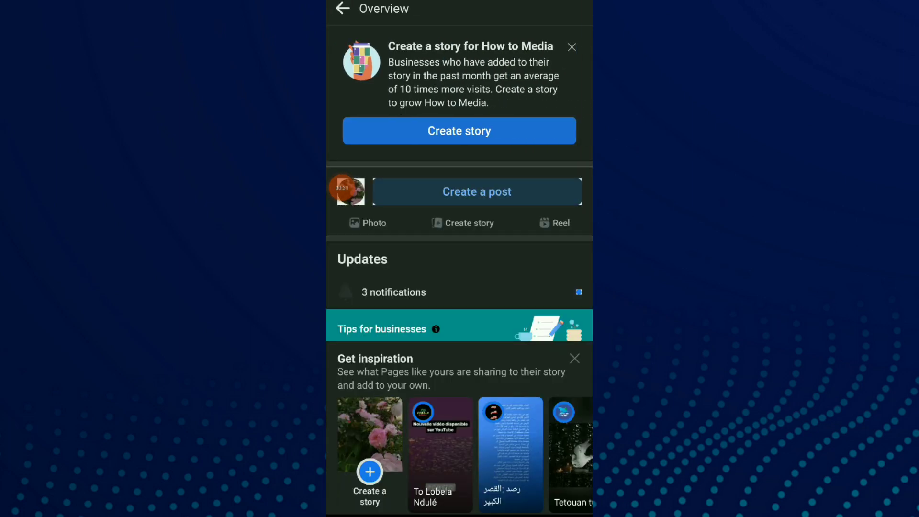
# Reach Free Facebook Business Tools and start the Sell your products shop setup.
pyautogui.scroll(-3)
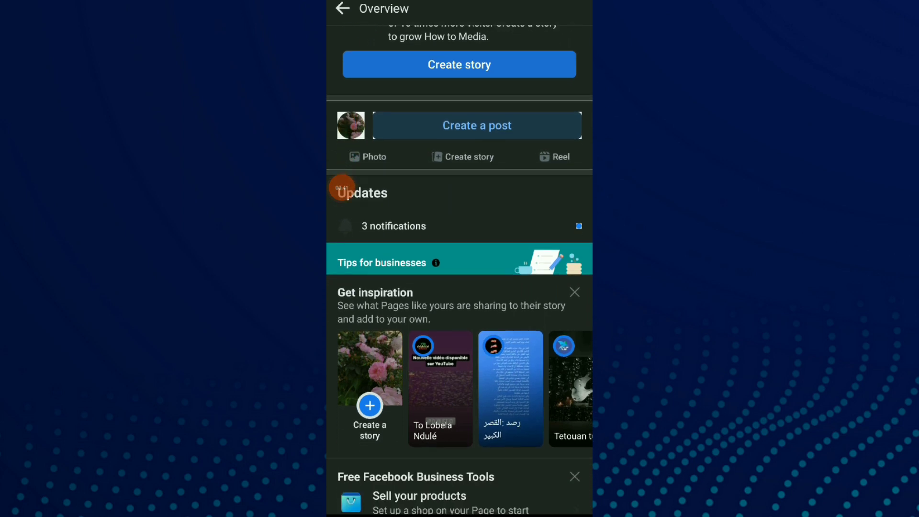
pyautogui.scroll(-3)
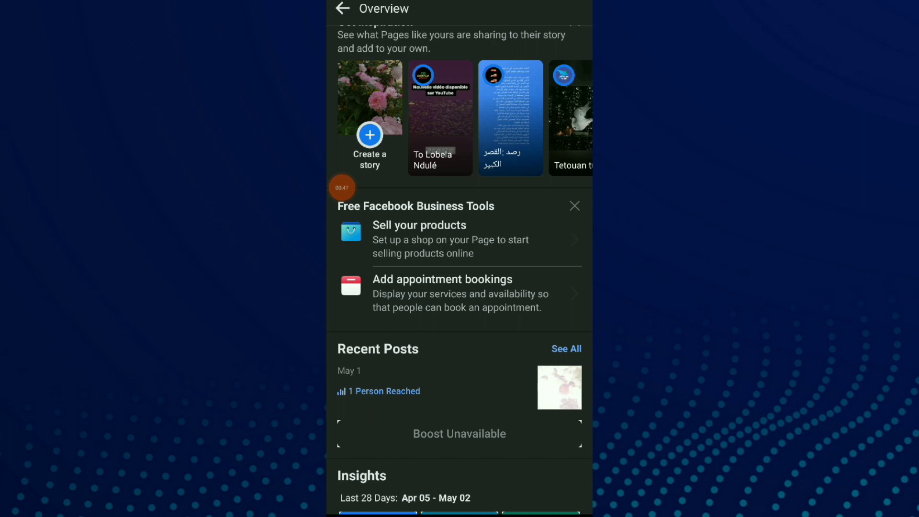
pyautogui.click(418, 225)
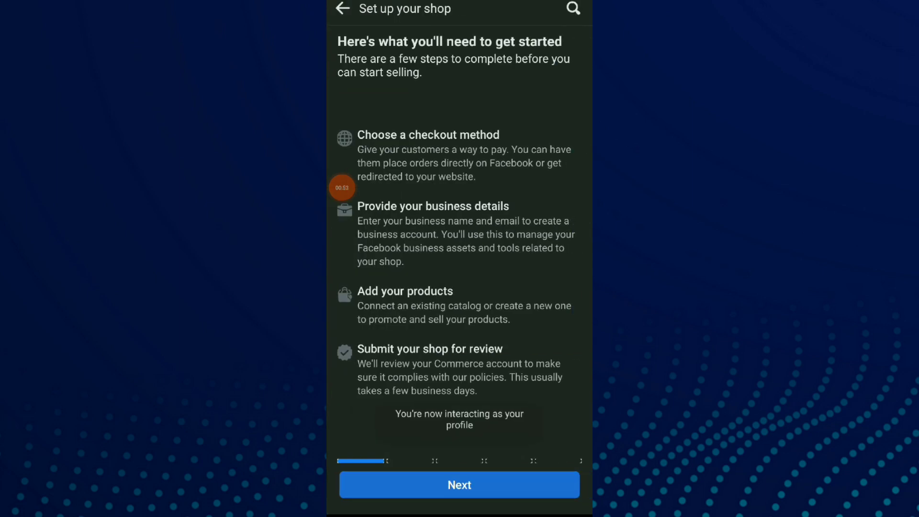
# Continue past the shop setup requirements overview with Next.
pyautogui.click(459, 484)
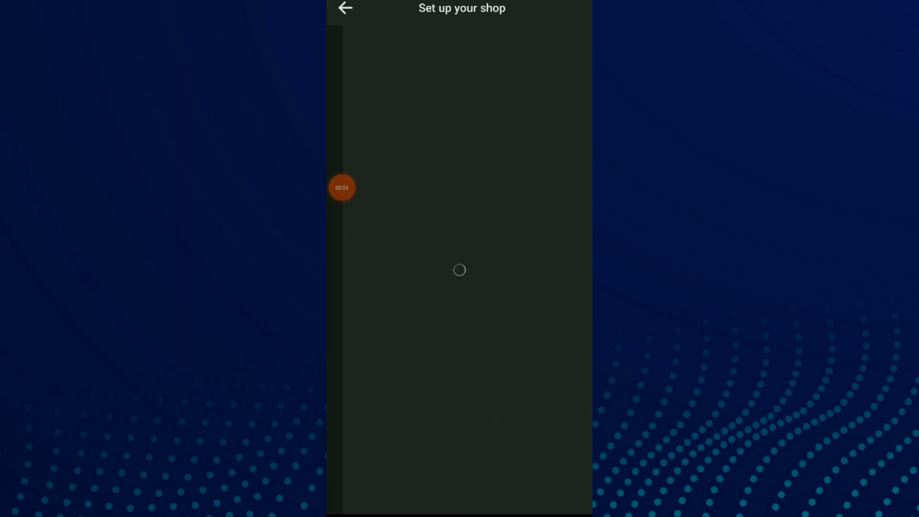